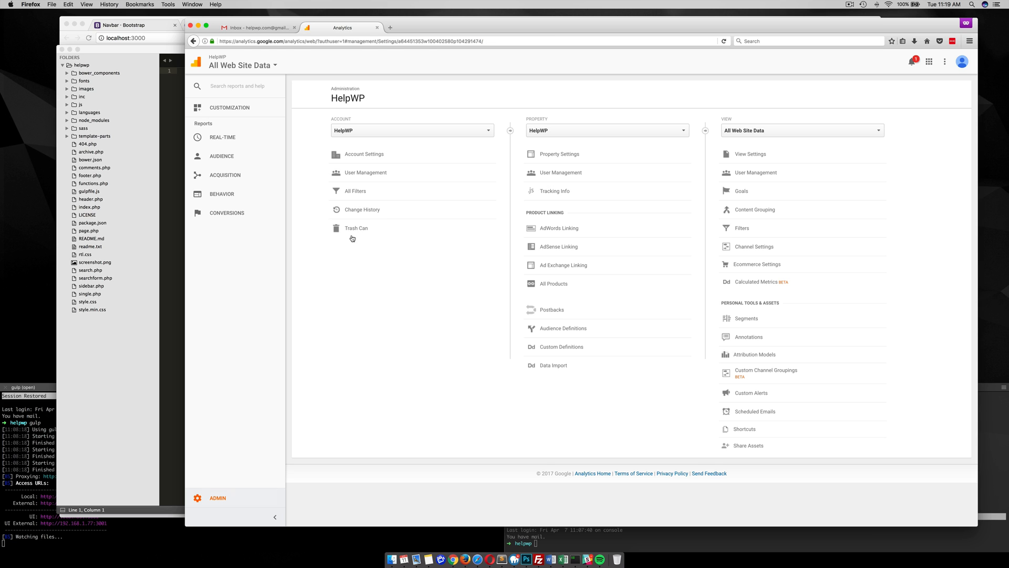
Step: Open Tracking Info > Tracking Code for the HelpWP property in Google Analytics Admin
left_click(554, 191)
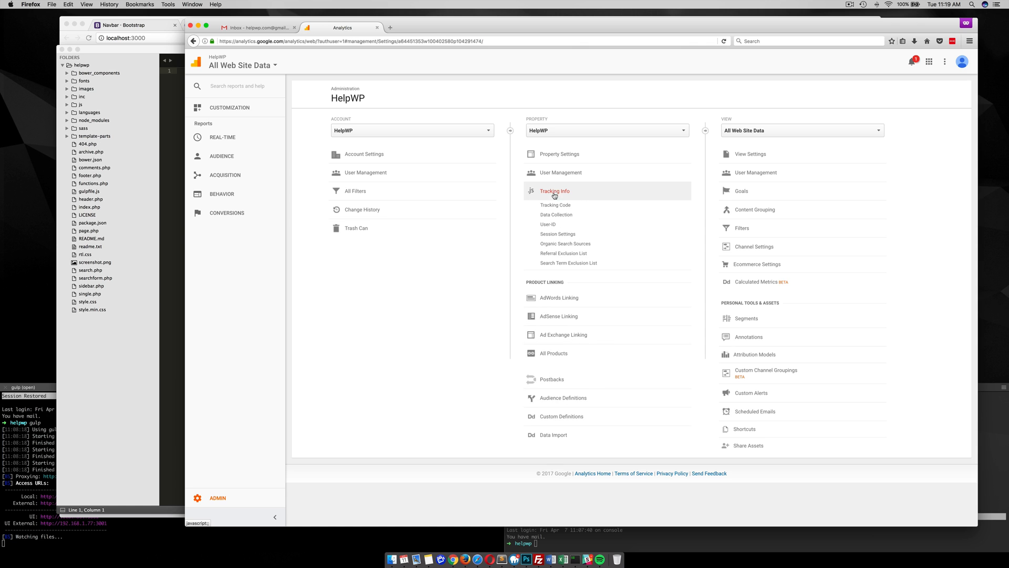
left_click(556, 205)
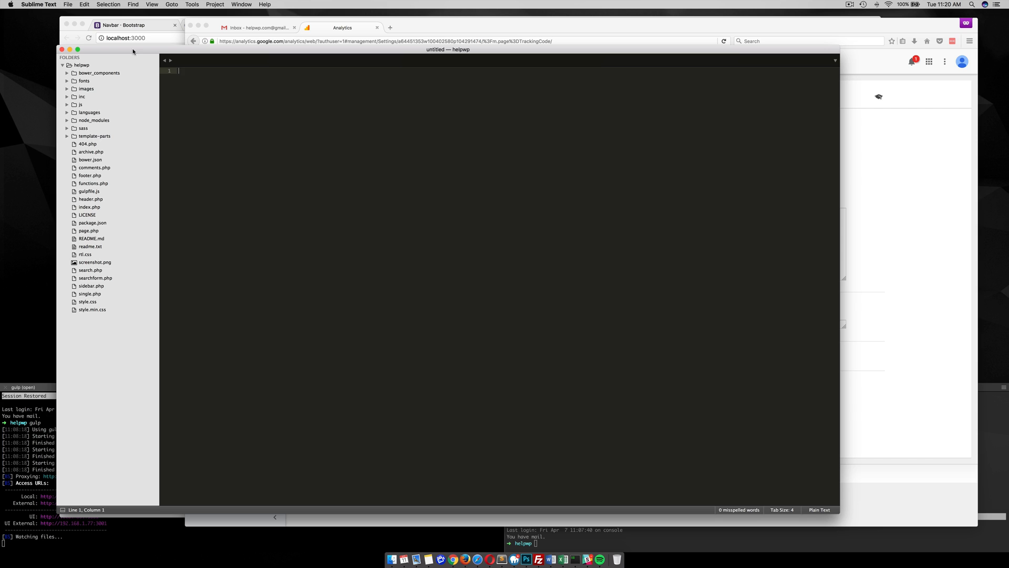
mouse_move(136, 58)
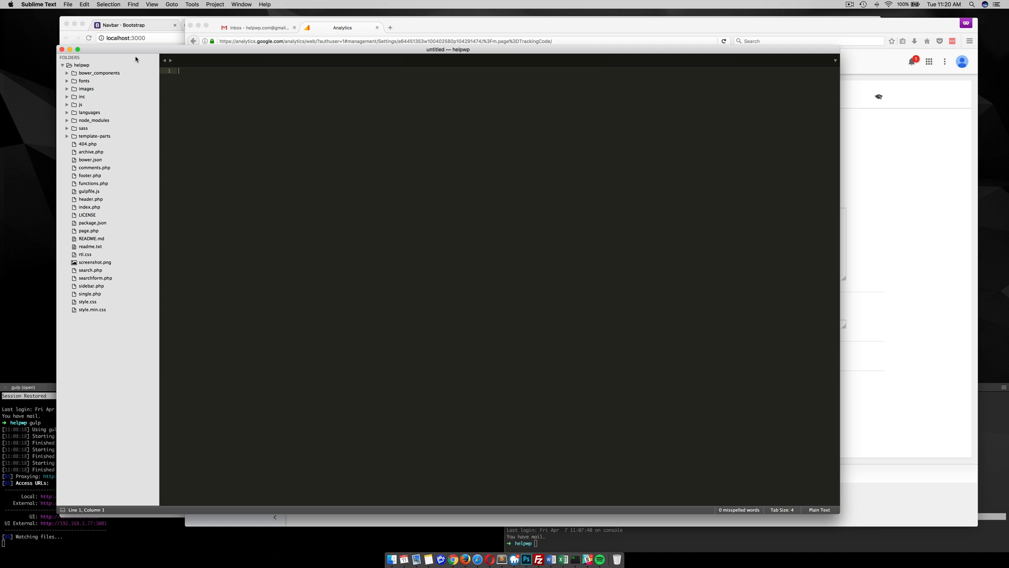
mouse_move(128, 80)
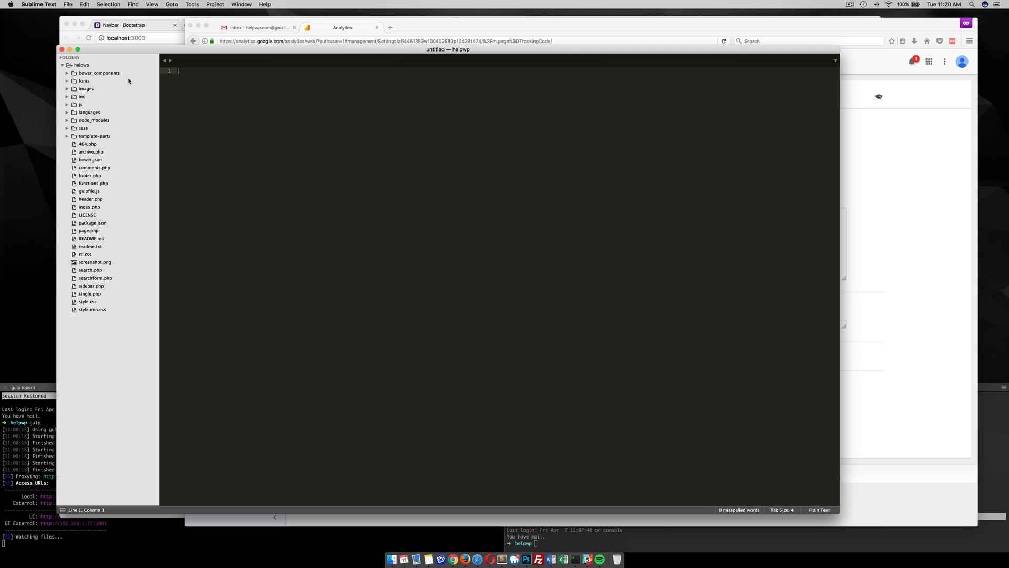
Step: Expand the theme's inc folder and bring up the Save dialog for the untitled file
left_click(81, 96)
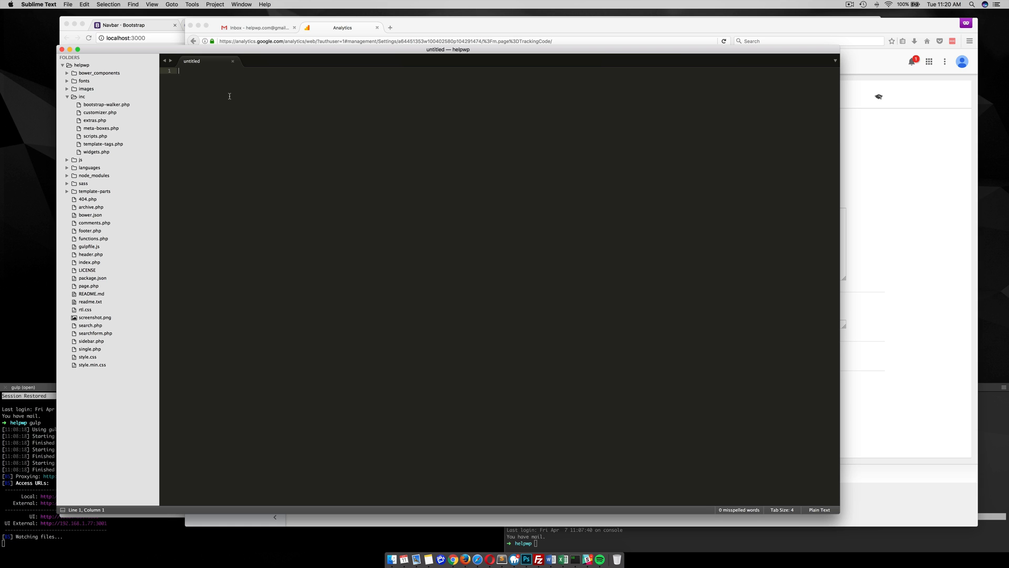
key("cmd+s")
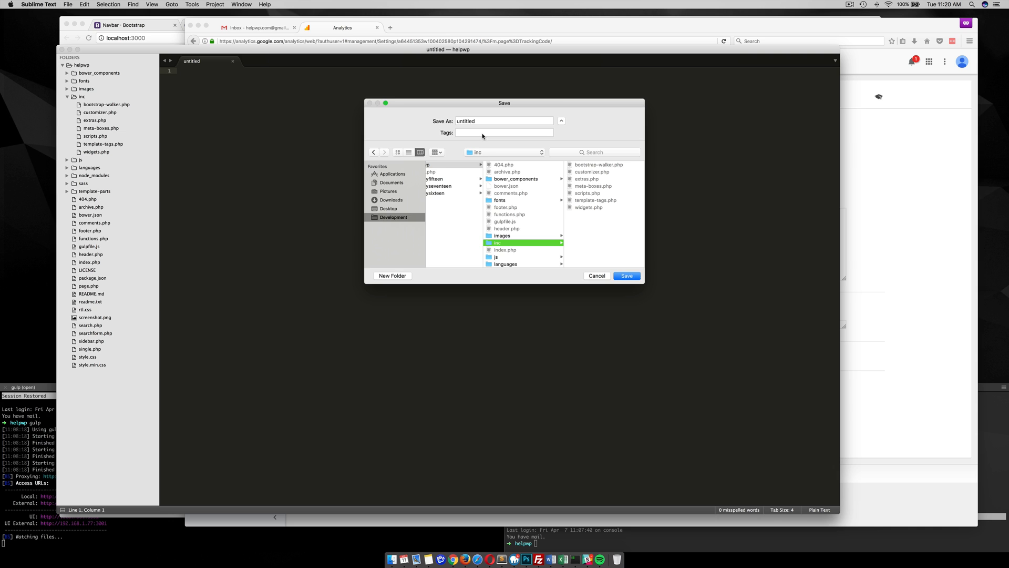
Step: Save the file as tracking.php in the inc folder
type("tracking.php")
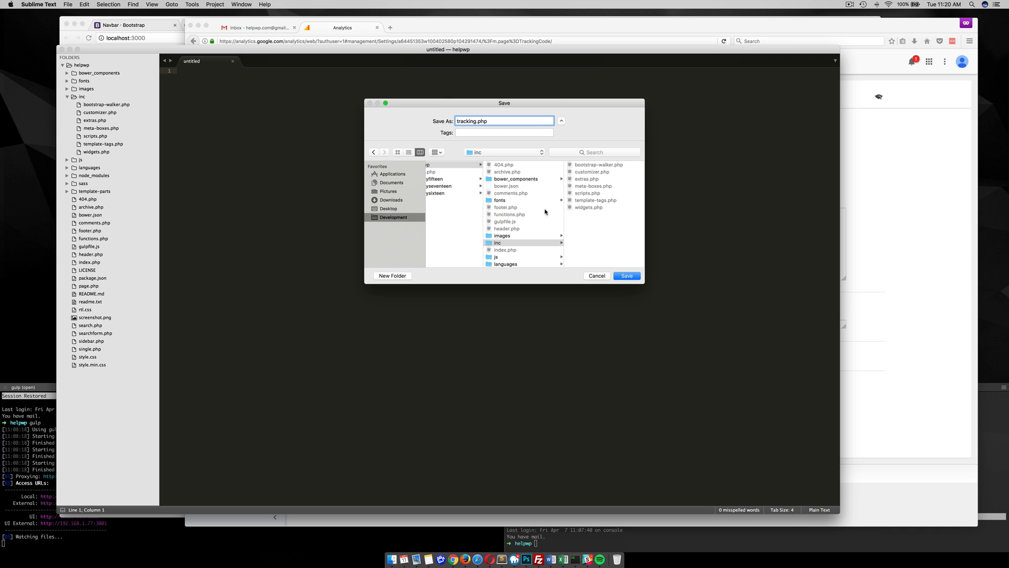
left_click(627, 275)
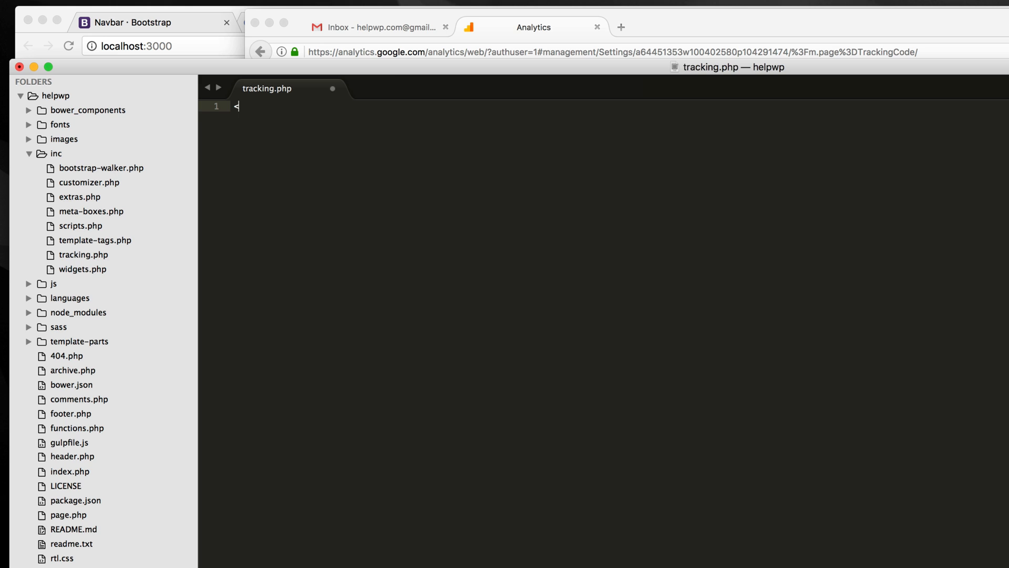
Step: Write a PHP function helpwp_google_analytics() containing the Google Analytics <script> snippet with the UA ID
type("<?php")
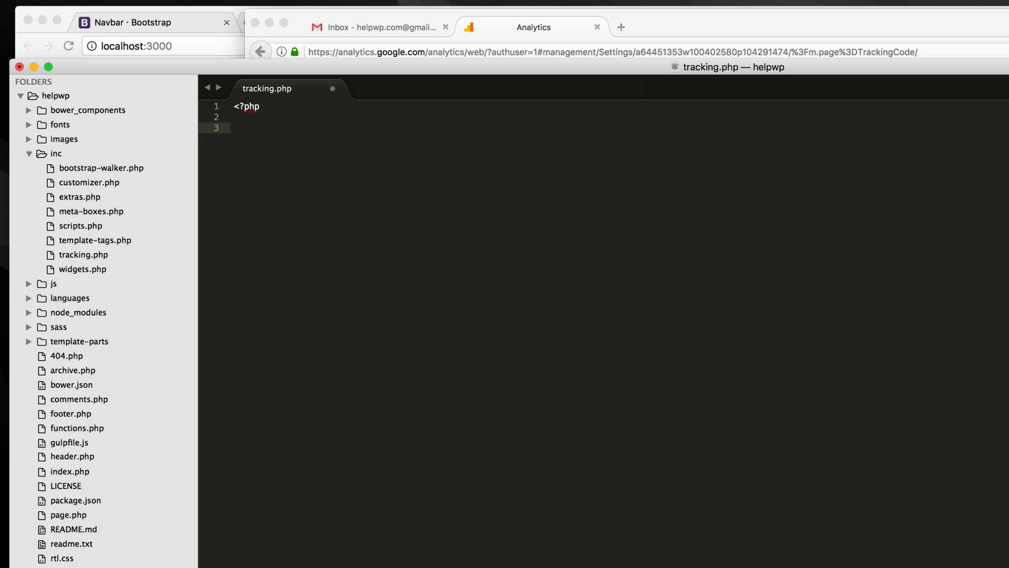
type("function")
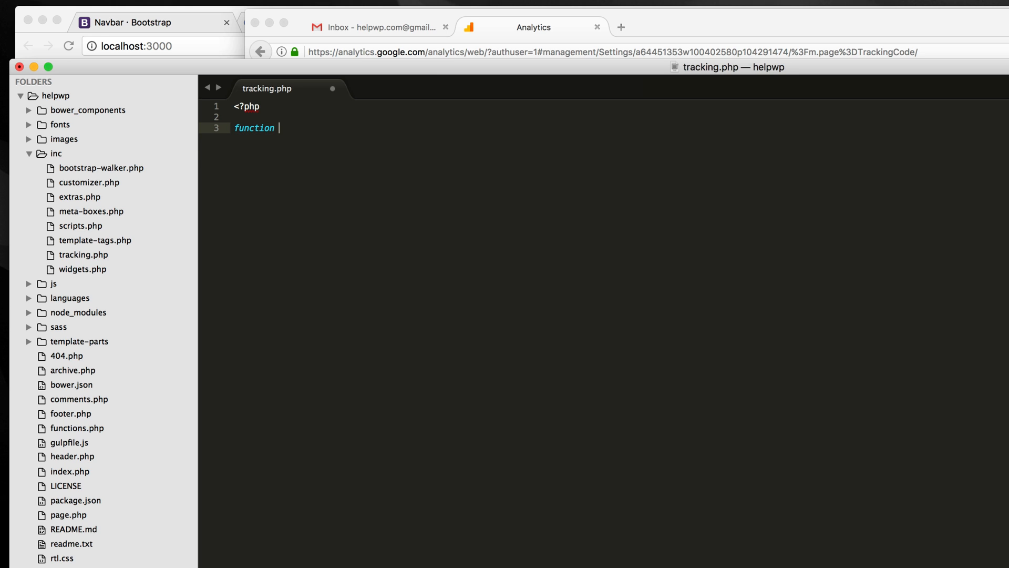
type("helpwp")
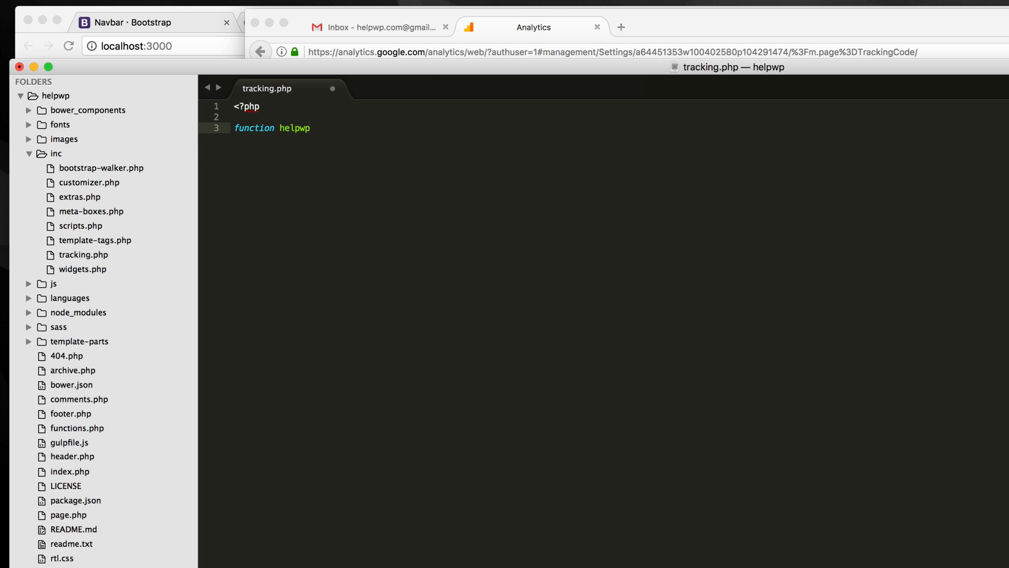
type("_g")
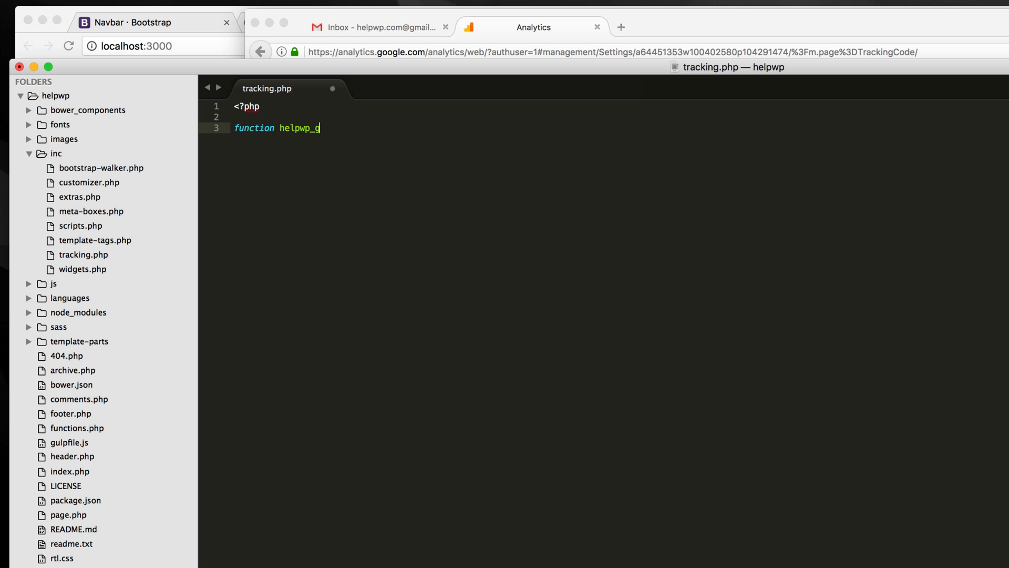
type("oogle_ana")
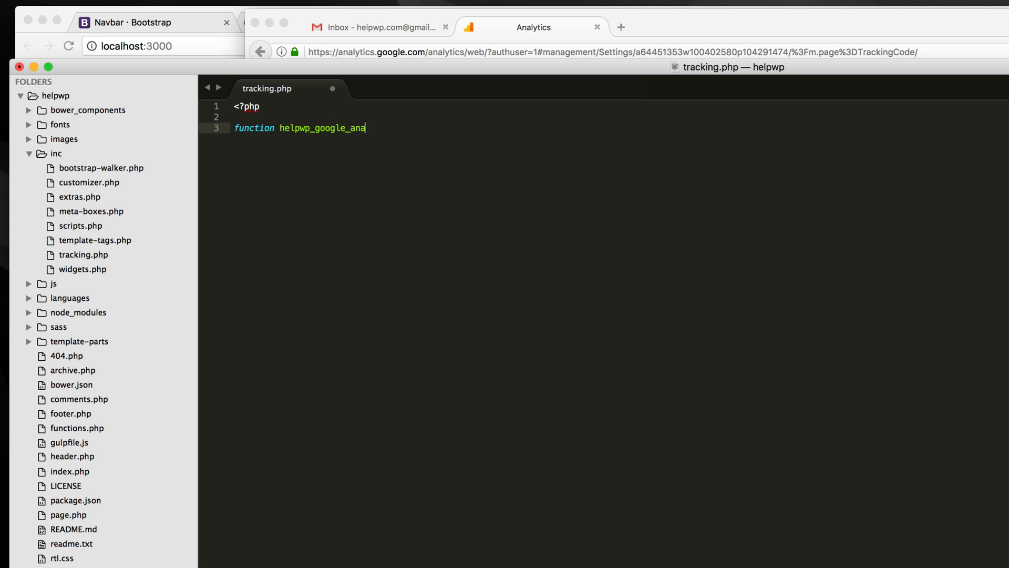
type("lytics() {")
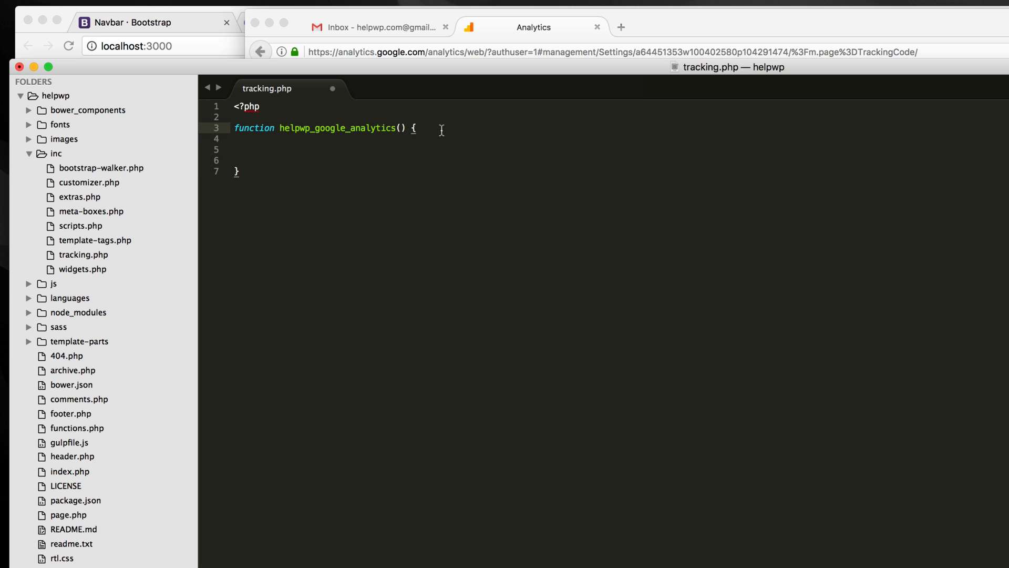
type("?>")
type("<")
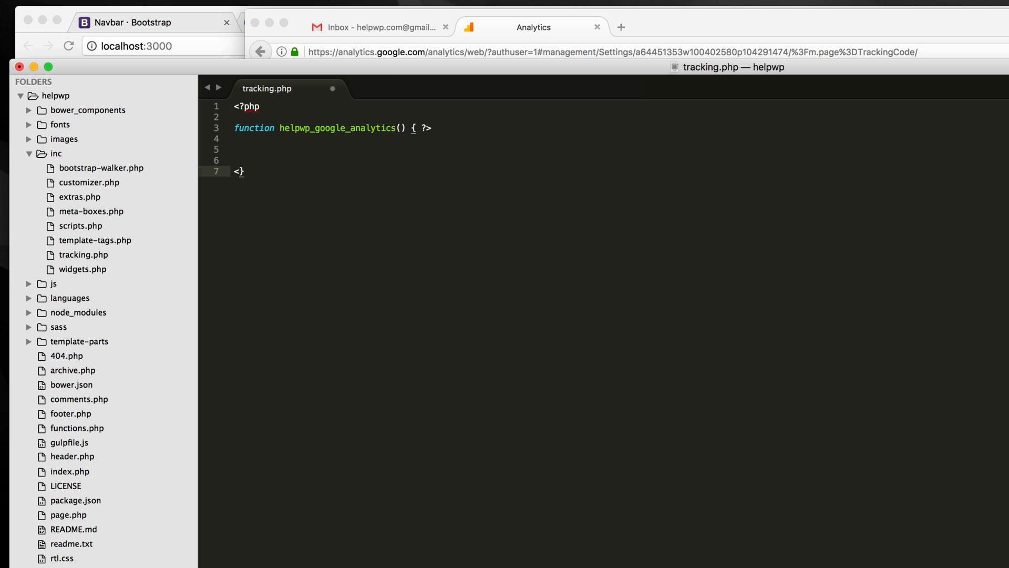
type("?php")
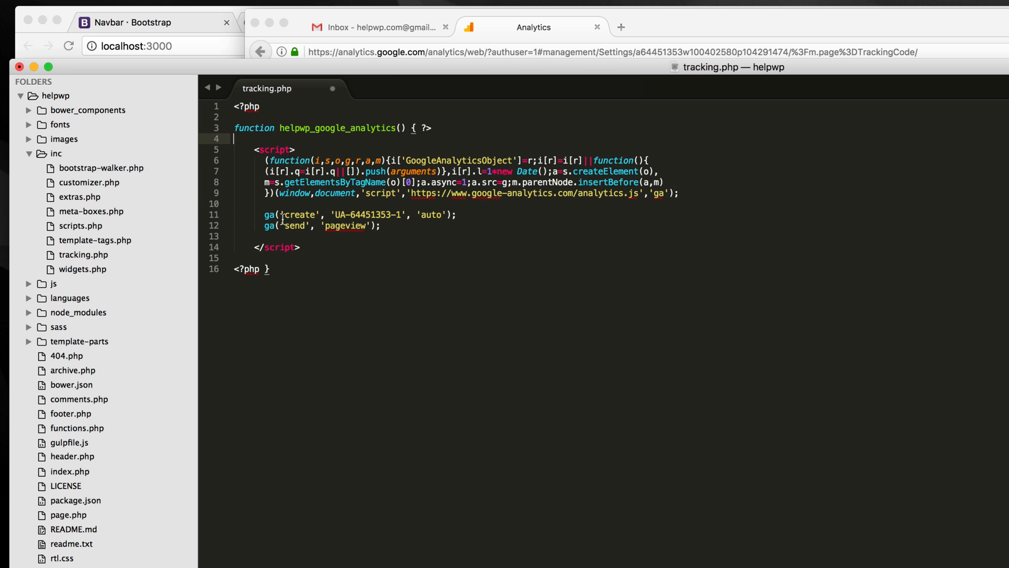
Step: Add blank lines below the function, then view the wp_head() call in header.php
left_click(274, 269)
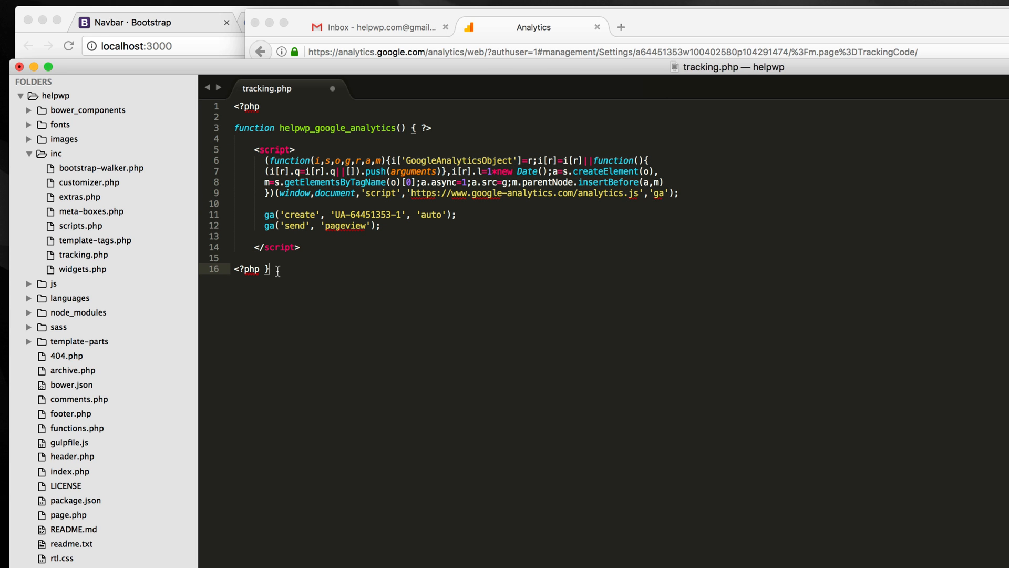
key("Enter")
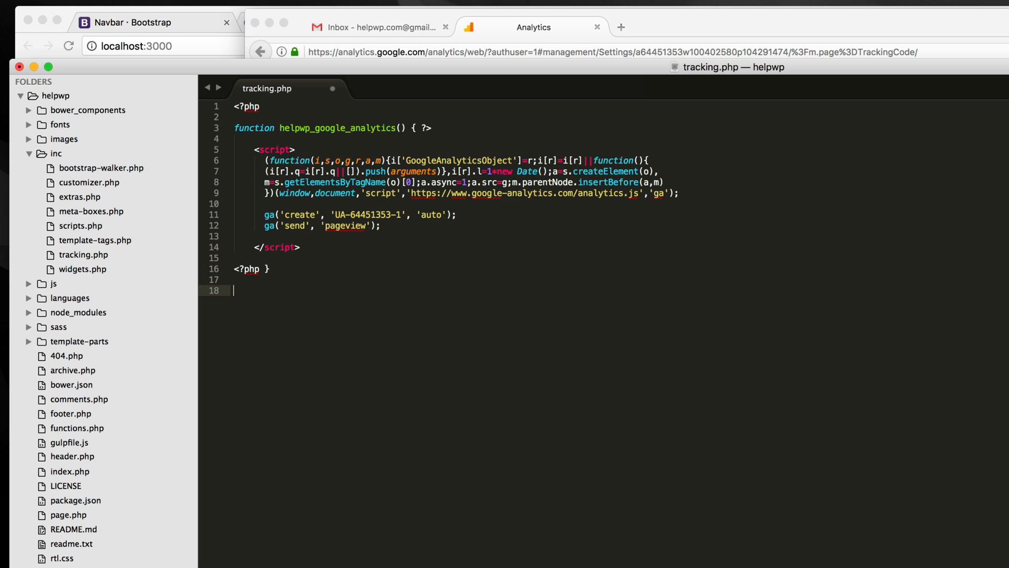
mouse_move(108, 470)
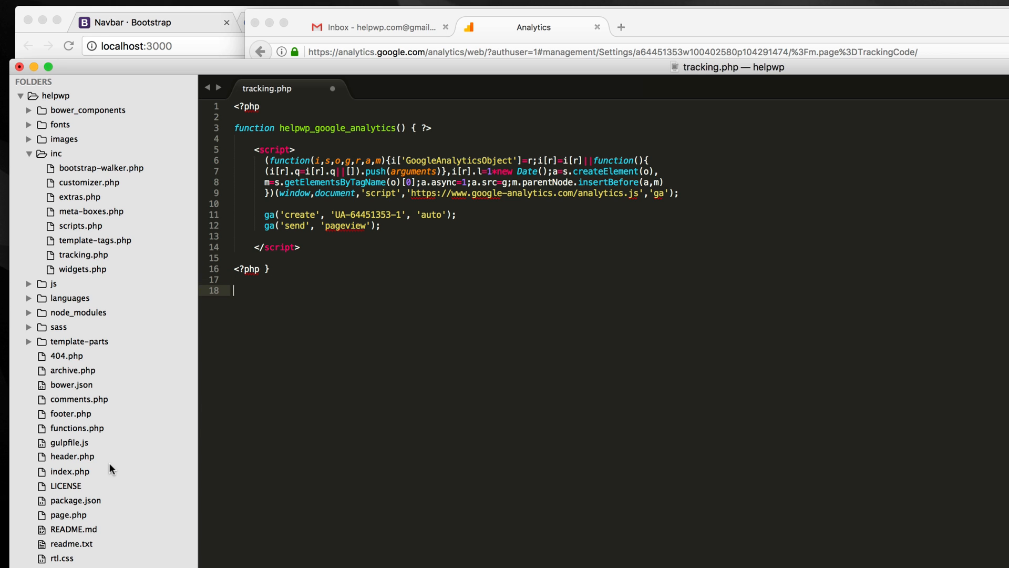
left_click(72, 456)
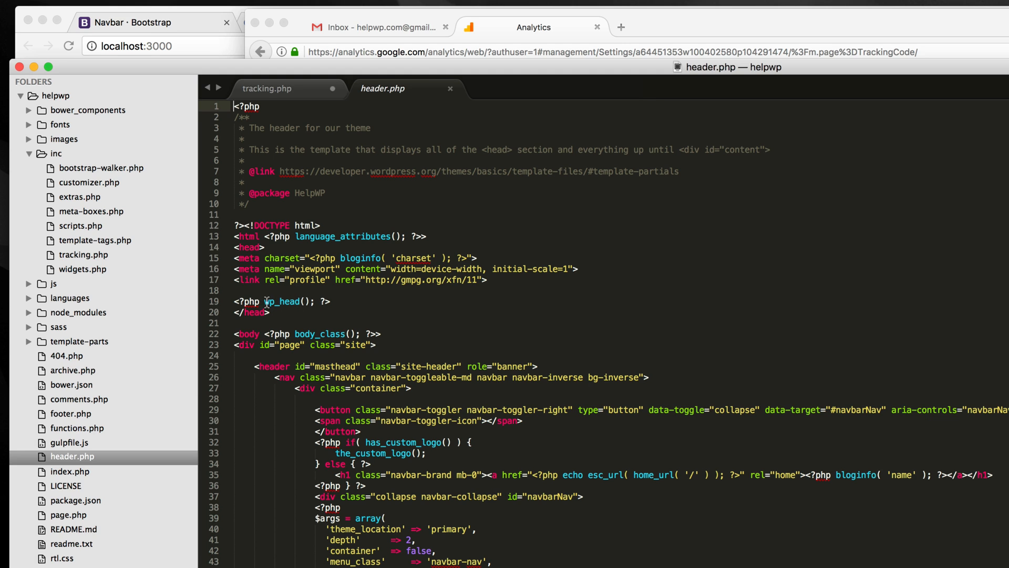
mouse_move(304, 302)
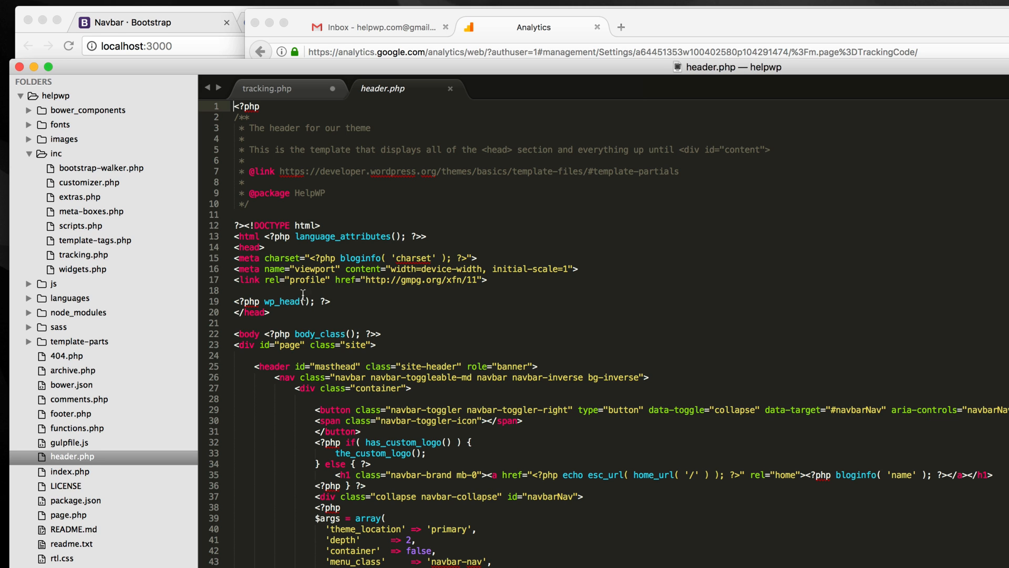
Step: Add add_action('wp_head', 'helpwp_google_analytics'); at the end of tracking.php
left_click(267, 88)
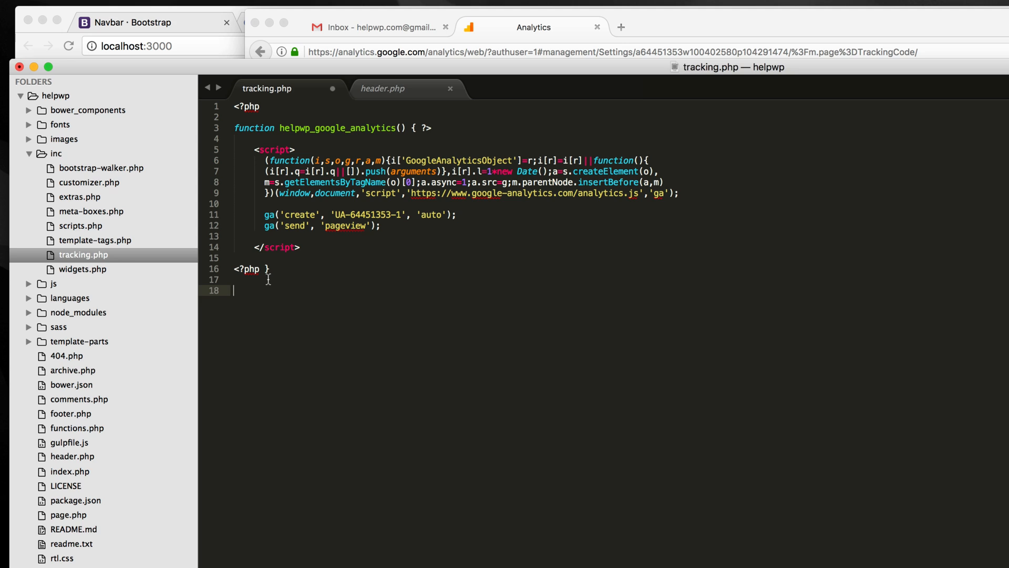
key("Backspace")
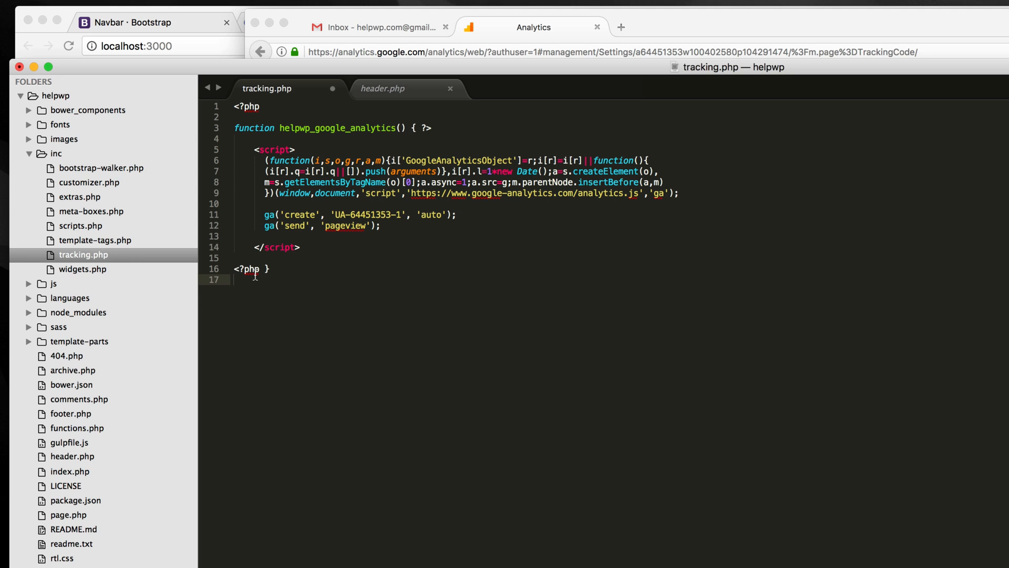
type("add_a")
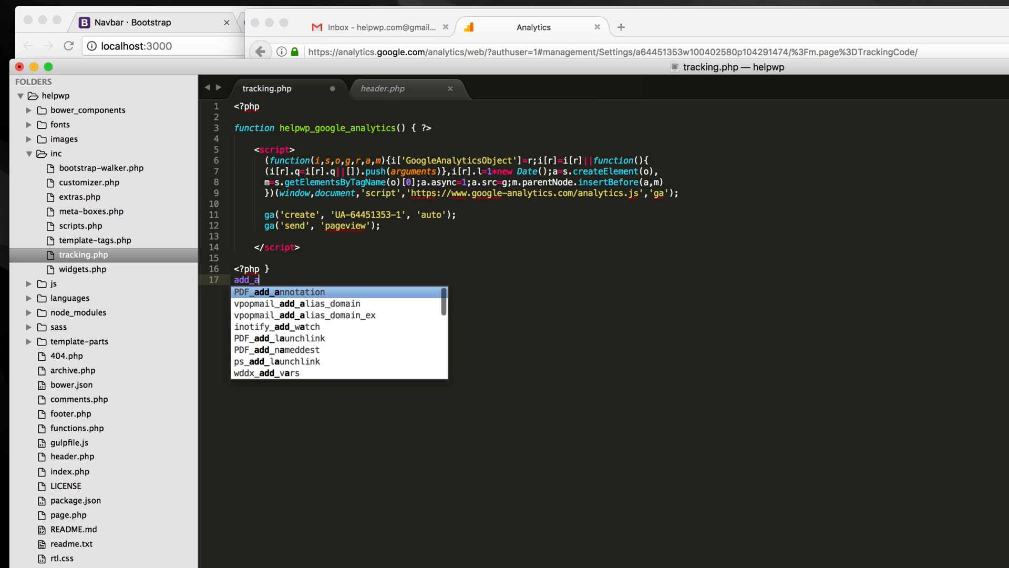
type("ction")
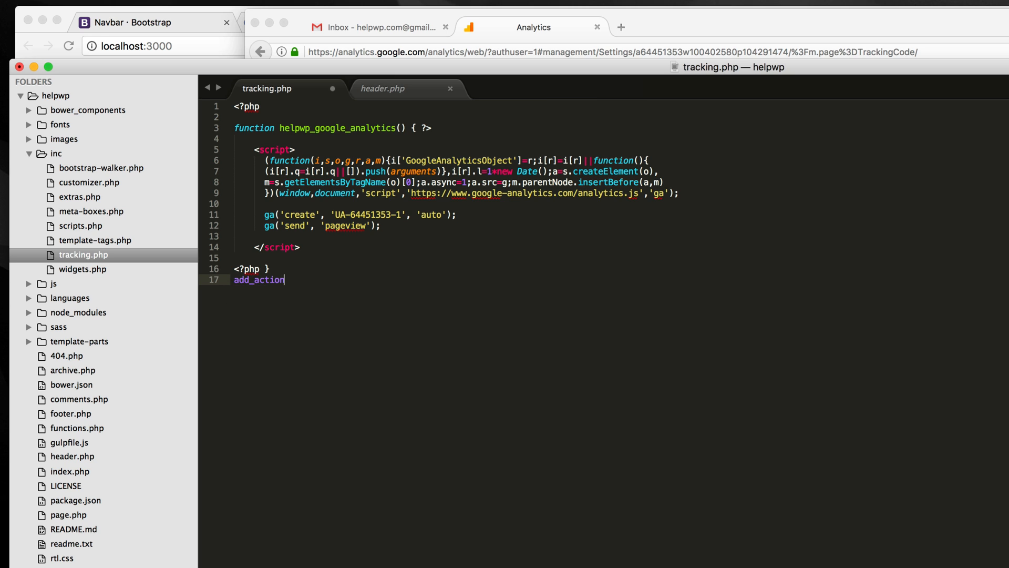
type("('')")
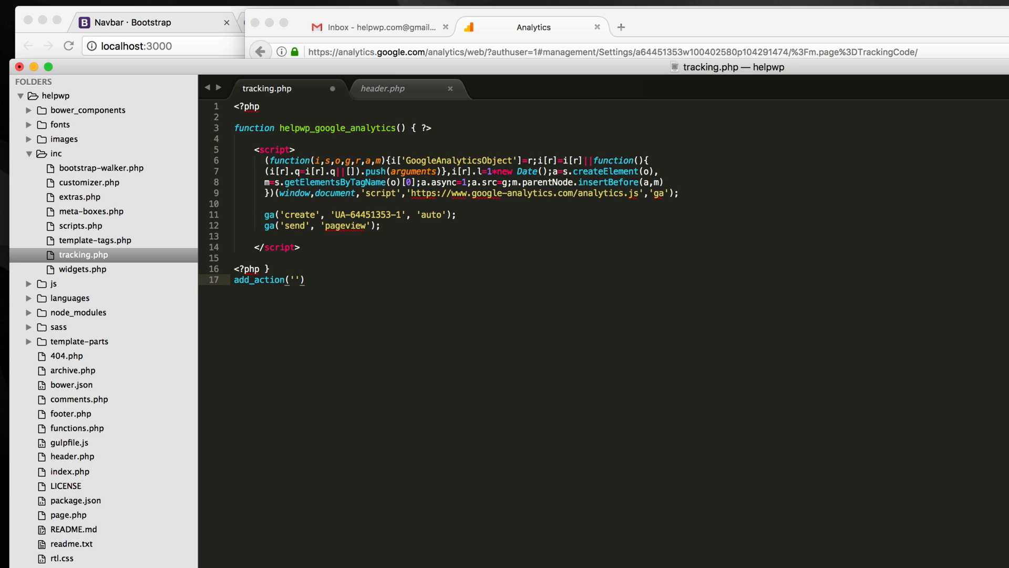
type("wp_he")
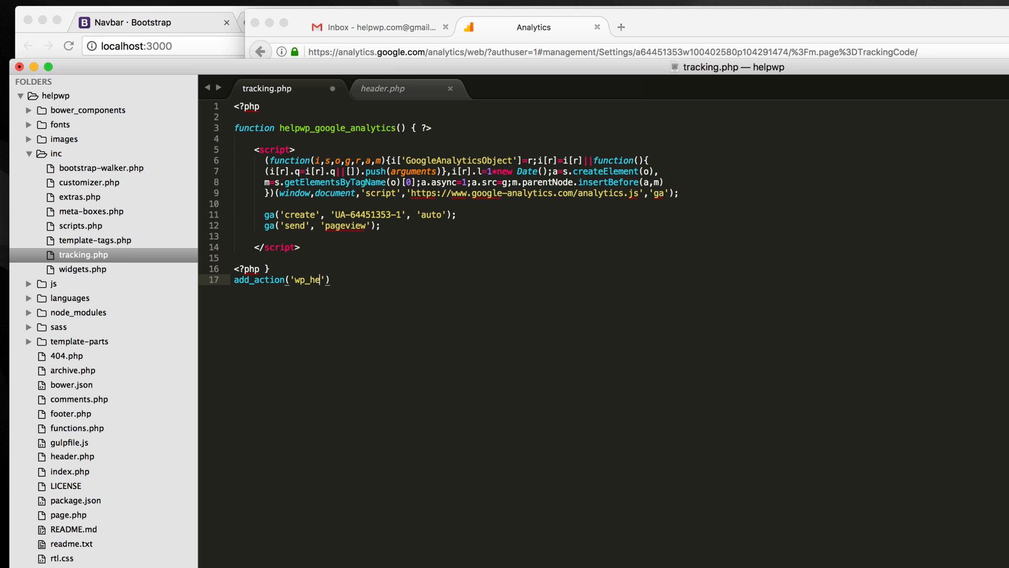
type("ad',")
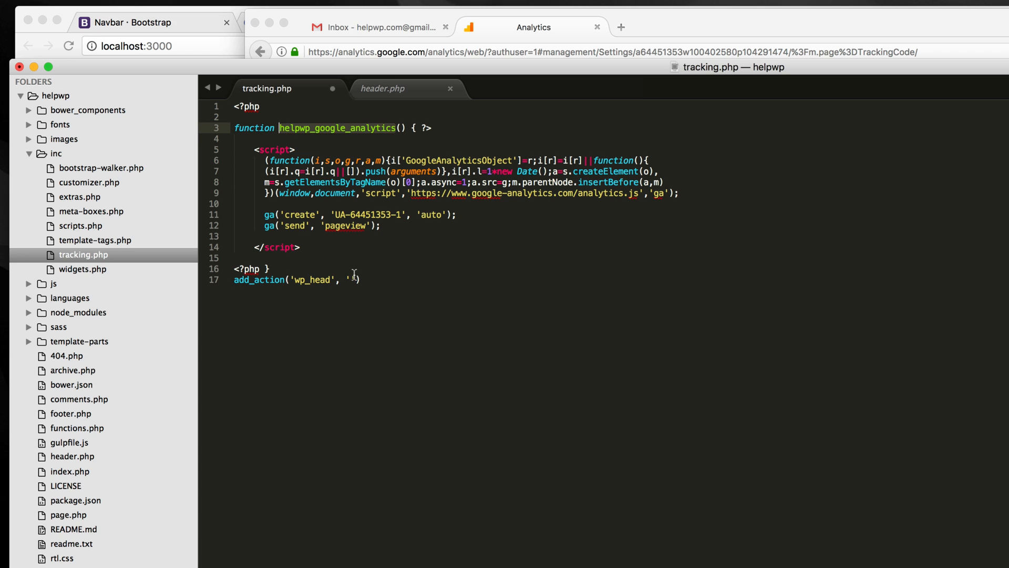
type("helpwp_google_analytics")
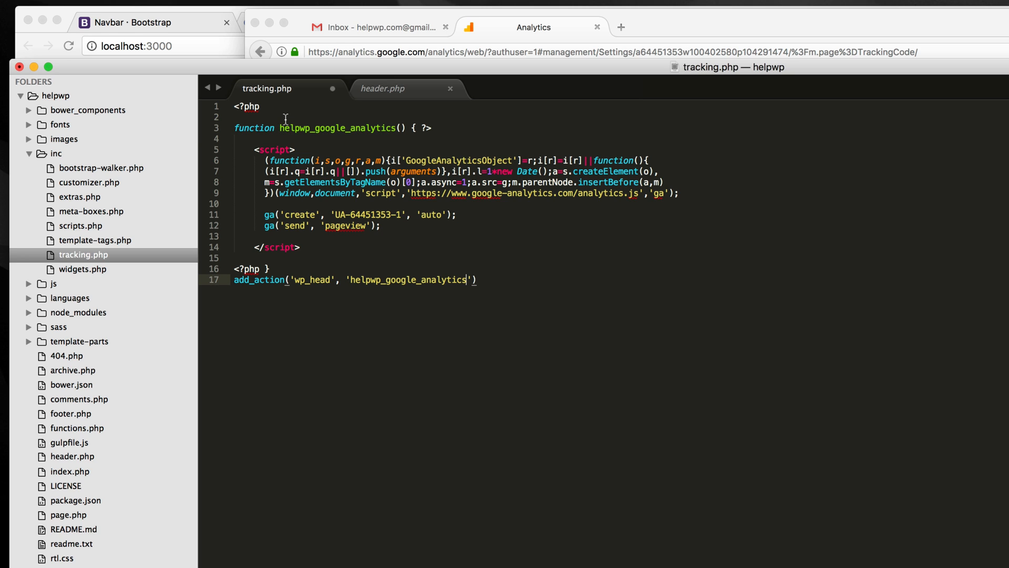
mouse_move(527, 317)
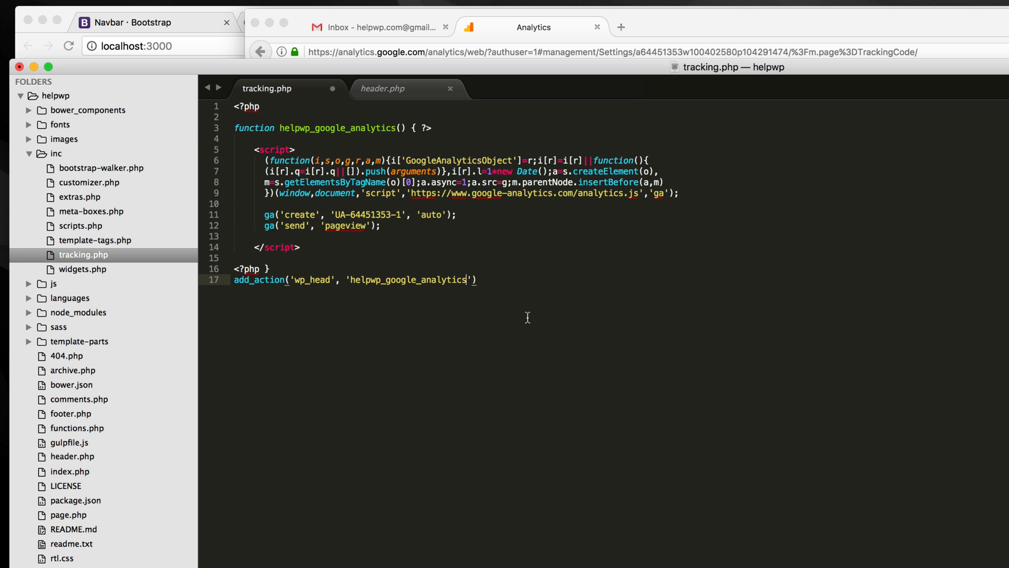
type(";")
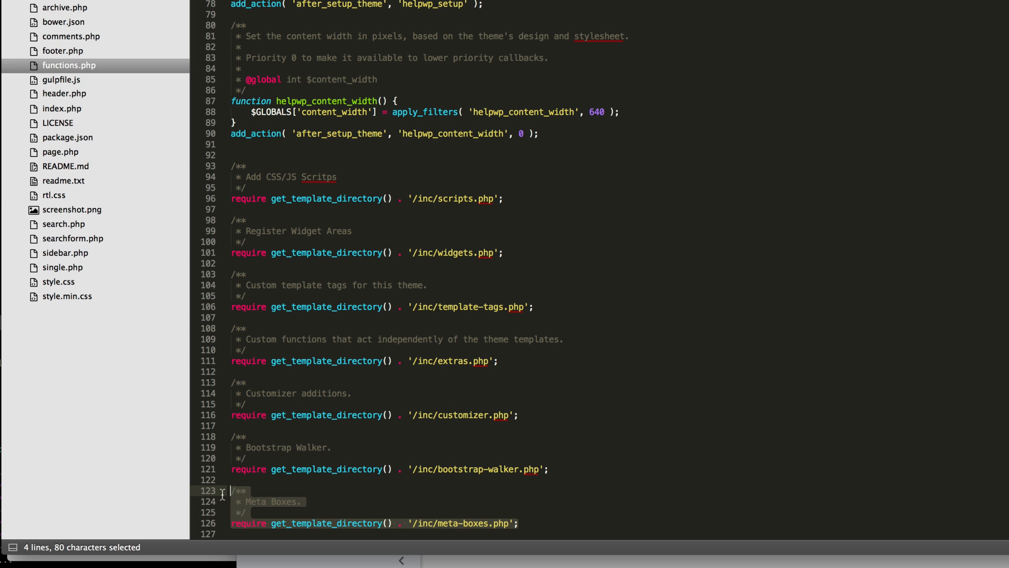
Step: Duplicate the Meta Boxes require block in functions.php and relabel it Tracking Codes
key("cmd+c")
type("* Tracking Cod")
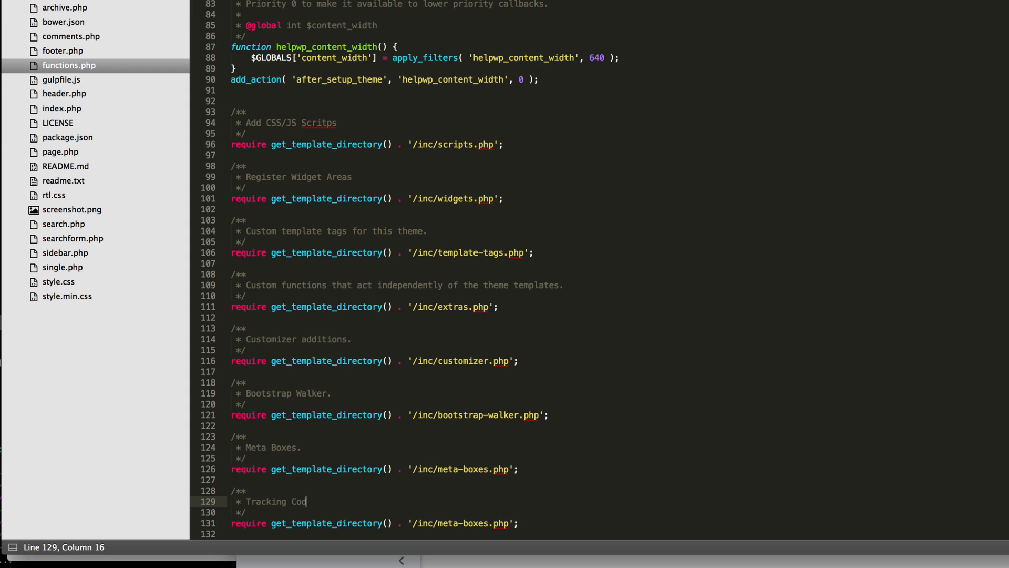
type("es")
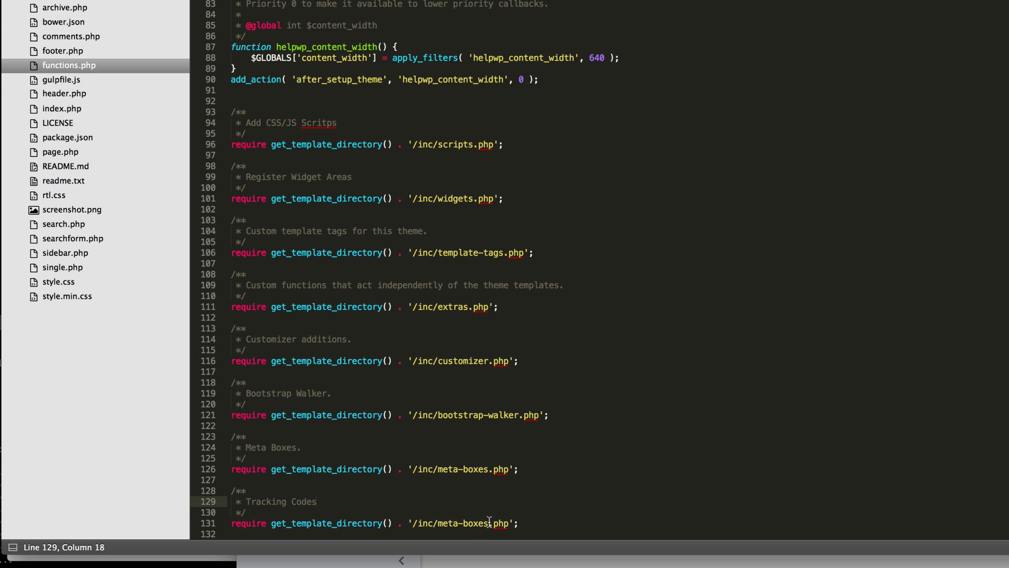
type("tra")
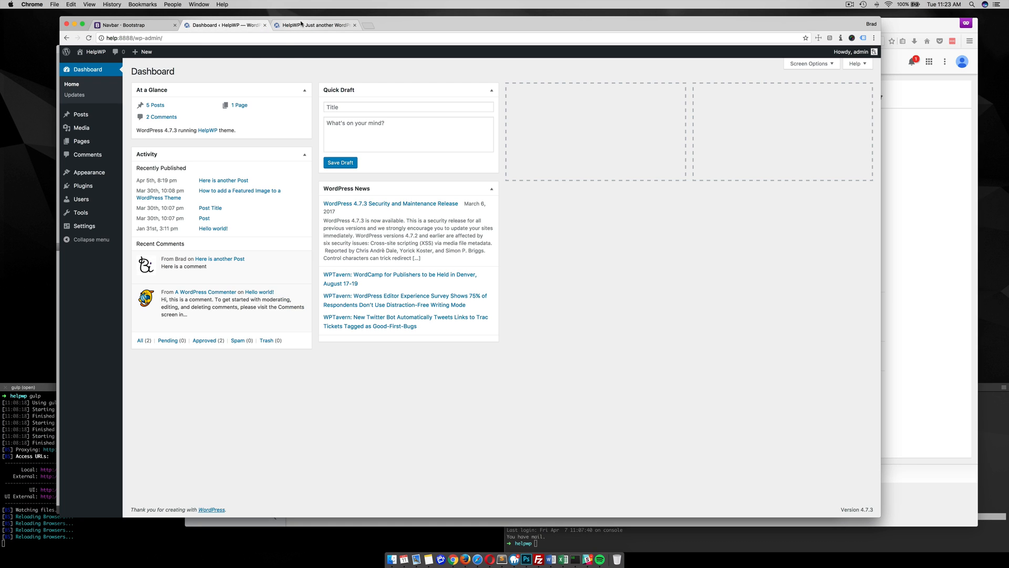
Step: Inspect the localhost:3000 front page to find the Google Analytics script in the head
left_click(314, 25)
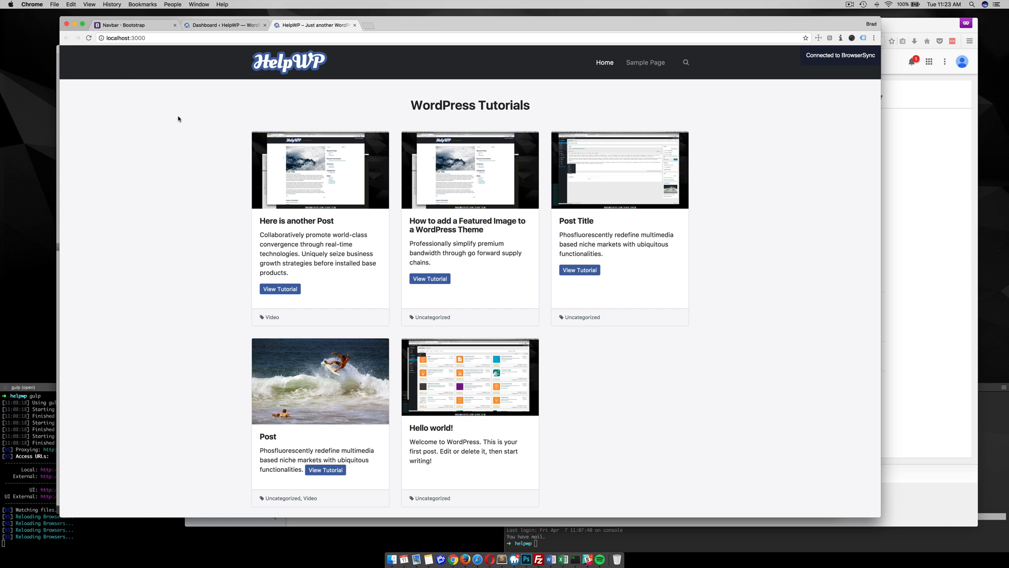
right_click(179, 119)
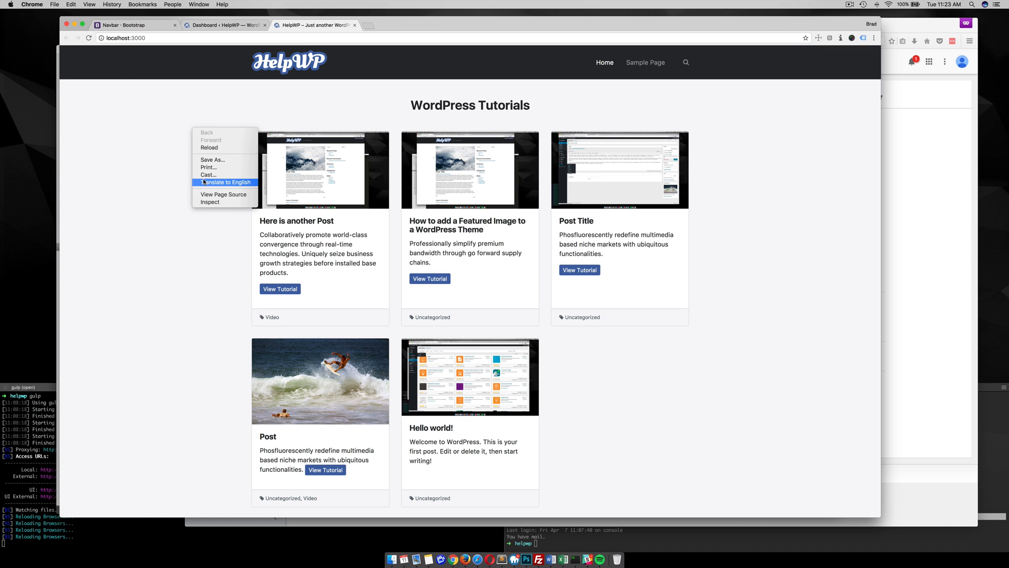
left_click(209, 201)
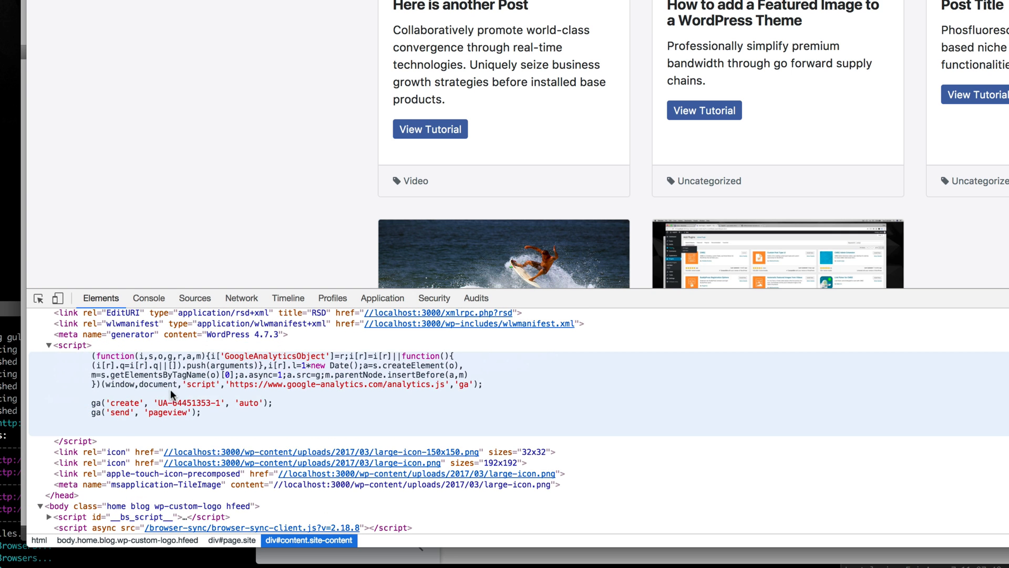
mouse_move(127, 392)
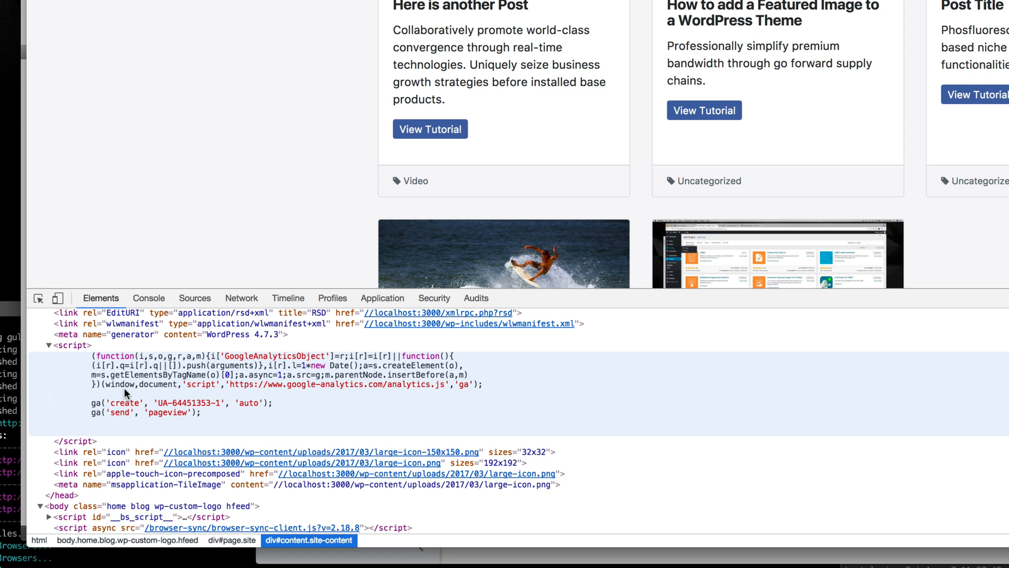